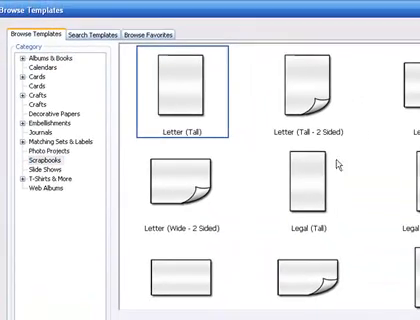
- Create a new page from the Blank Pages 12x12 template
scroll("down", 3)
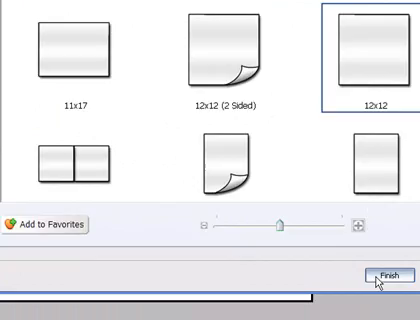
left_click(384, 278)
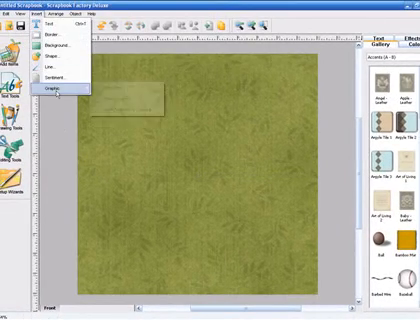
left_click(52, 64)
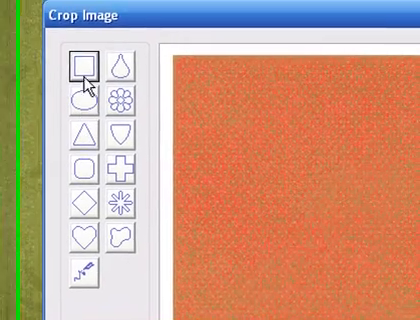
- Crop the orange paper into a decorative shape to use as a matte
left_click(82, 166)
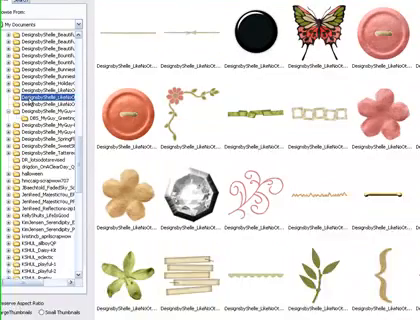
- Layer the cream grid paper and leafy green frame over the orange matte at page centre
scroll("down", 3)
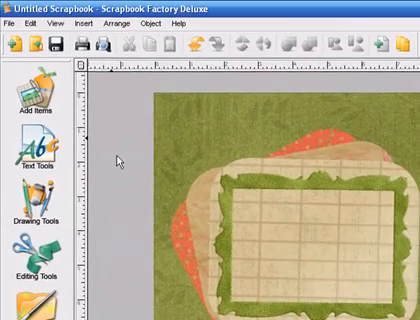
left_click(80, 24)
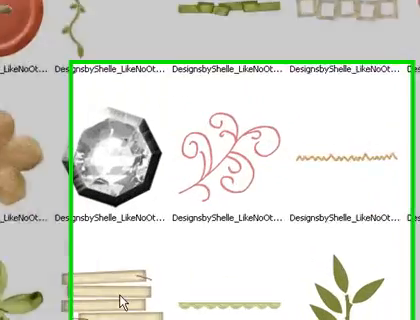
- Place the wavy bracket embellishments at the lower right of the green page
scroll("down", 3)
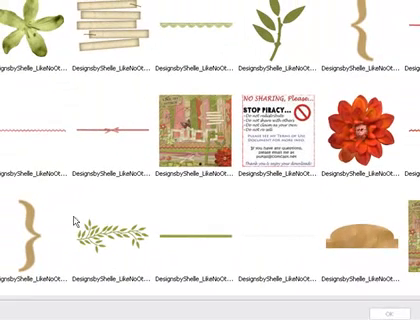
left_click(28, 230)
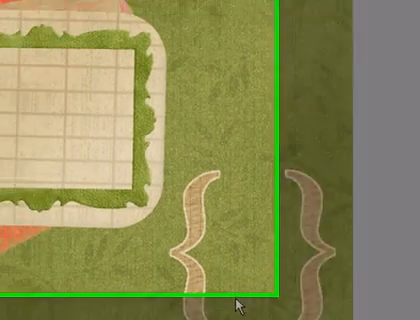
left_click(96, 20)
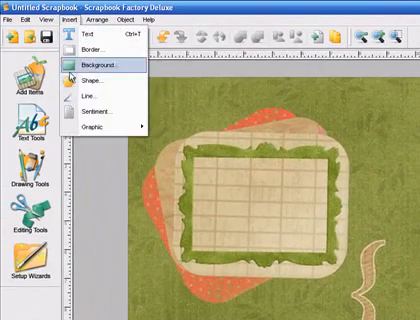
- Add a yellow grid-patterned square matte from the graphics library over the orange shape
left_click(96, 124)
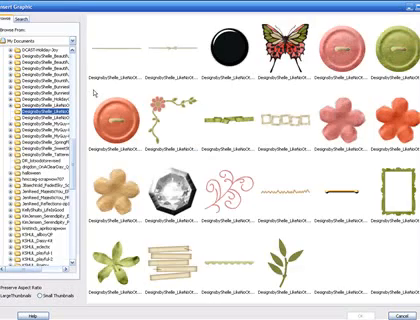
left_click(290, 50)
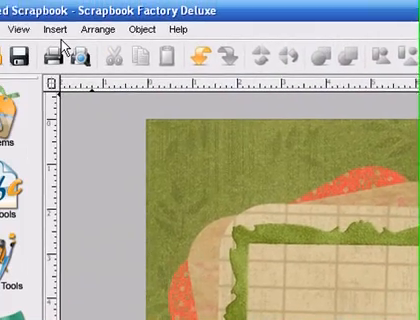
left_click(64, 30)
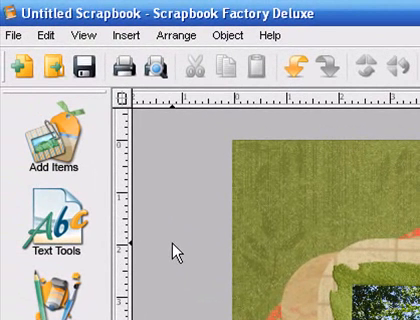
mouse_move(124, 172)
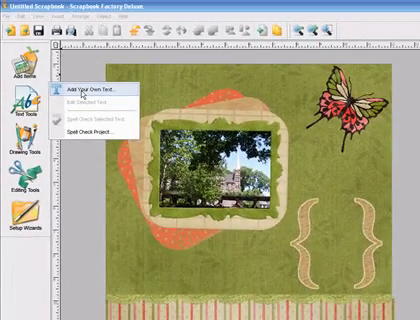
- Insert new text reading 'Harper's Ferry' for the wavy bottom title
left_click(100, 82)
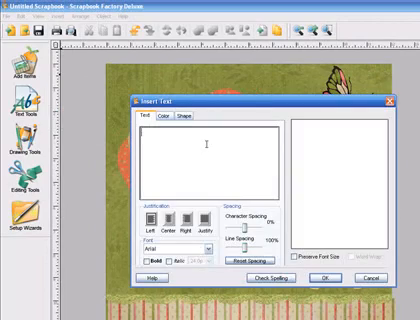
type("Harper's Ferr")
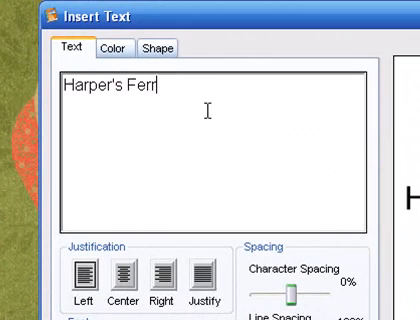
type("y")
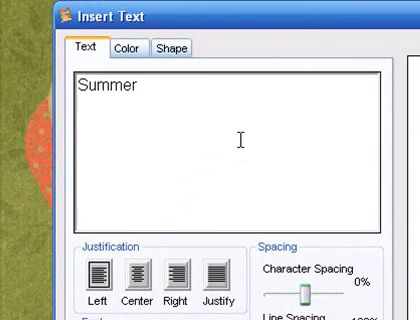
- Add orange 'Summer 2009' text and place it between the curly braces
type("2008")
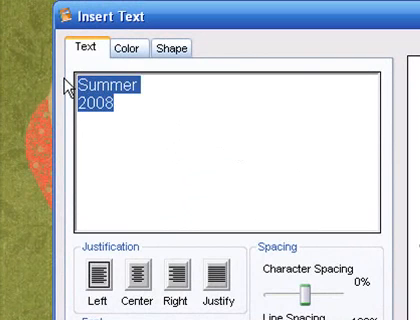
left_click(132, 50)
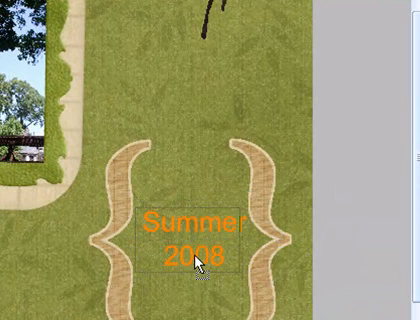
left_click(196, 256)
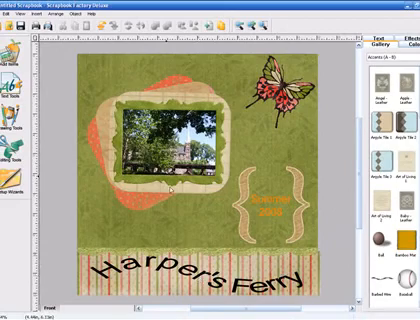
- Bring up the File menu to save the page
left_click(12, 24)
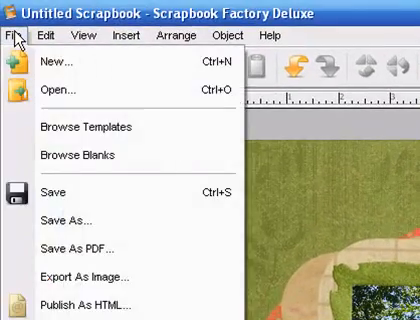